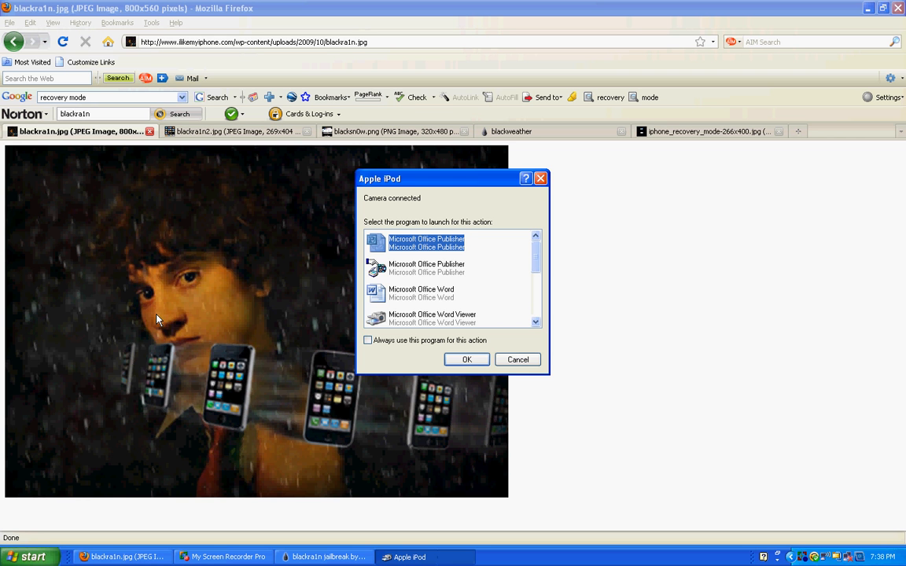
Step: Dismiss the Apple iPod AutoPlay prompt with Cancel, leaving blackra1n reporting 'done, wait for reboot'
left_click(517, 359)
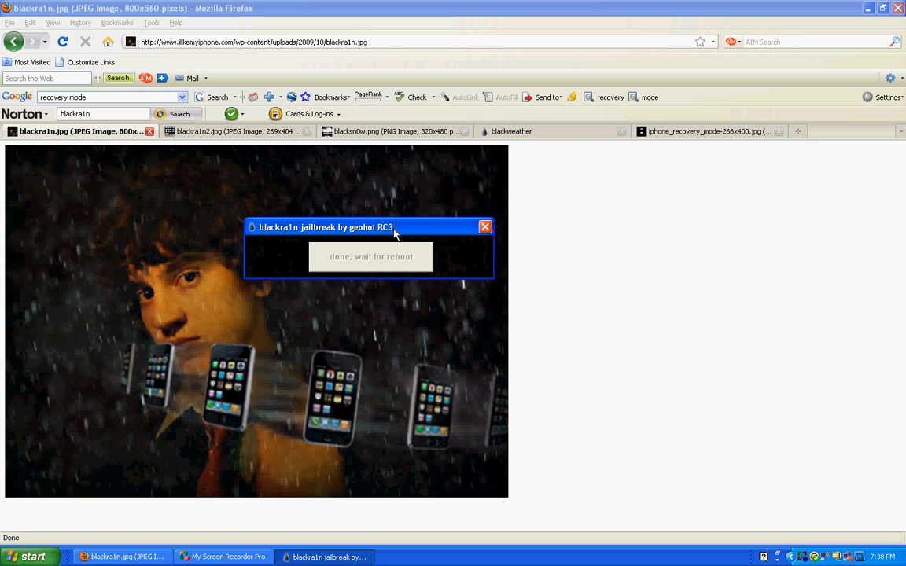